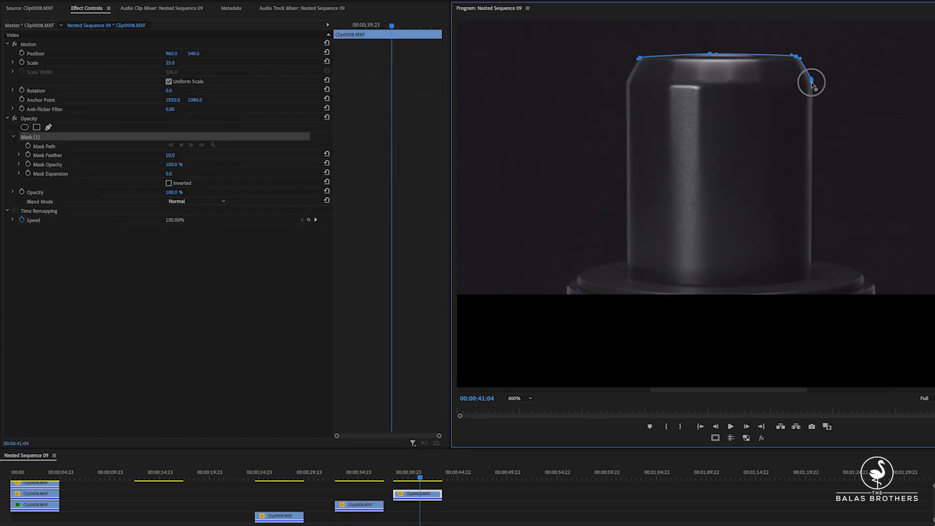
# - Drag the Clip0008 mask path along the decanter's top rim
pyautogui.moveTo(811, 82); pyautogui.dragTo(628, 275)
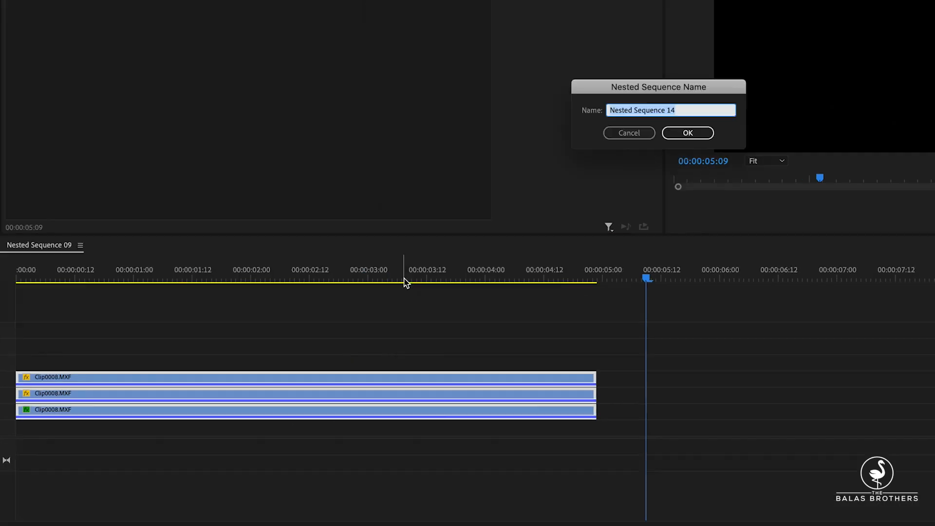
# - Name the nested sequence 'Animation' and confirm the nest
pyautogui.write('A')
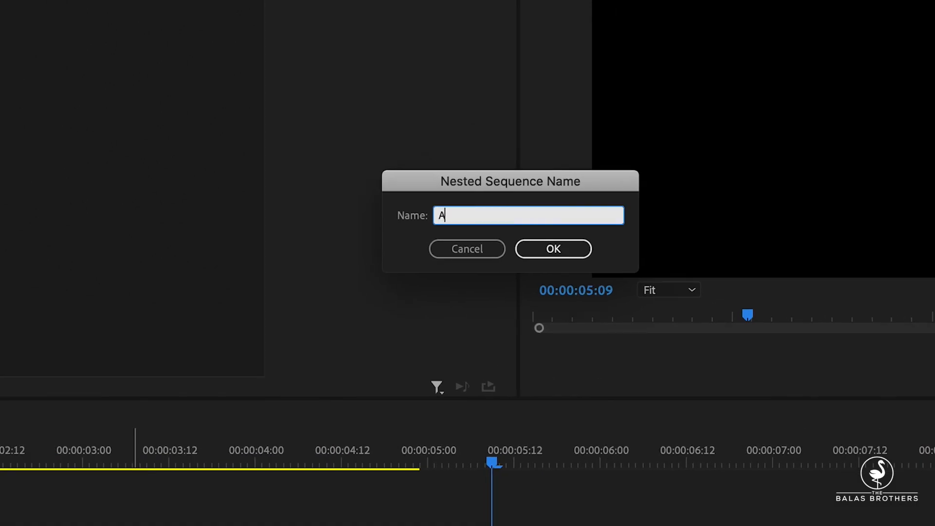
pyautogui.write('Animation')
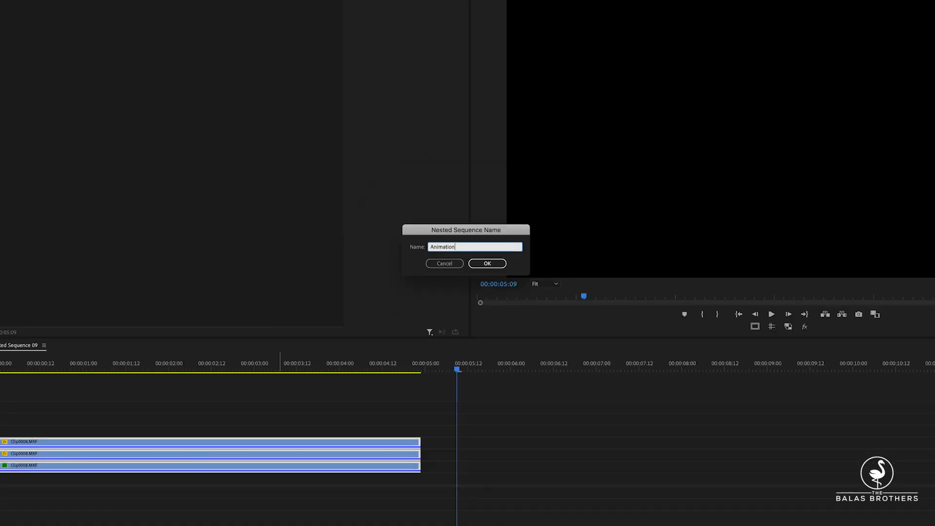
pyautogui.click(487, 264)
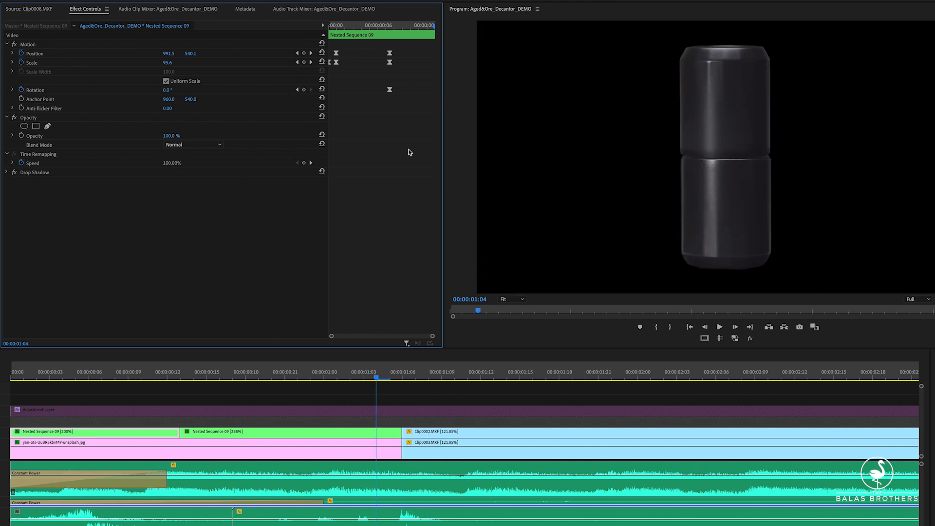
# - Select Clip0002 in the timeline to compare its Motion settings with the nest
pyautogui.click(298, 372)
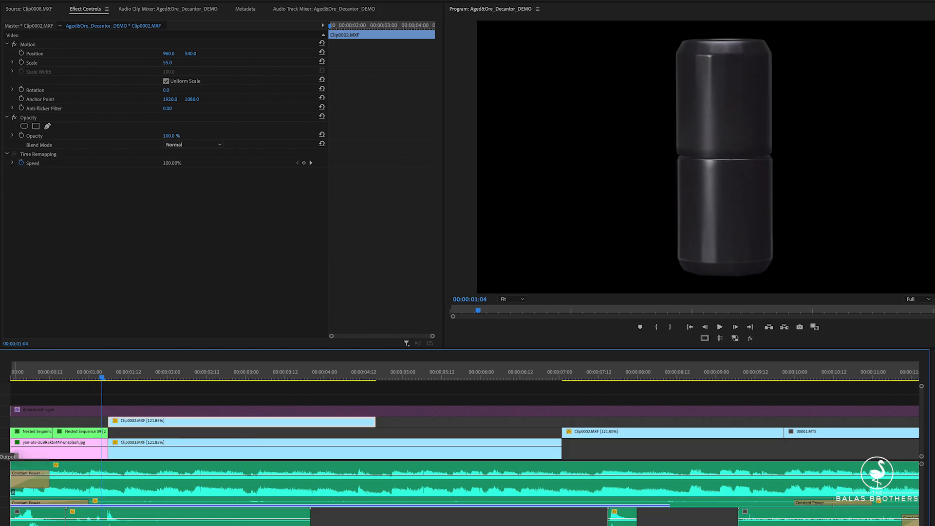
pyautogui.click(87, 372)
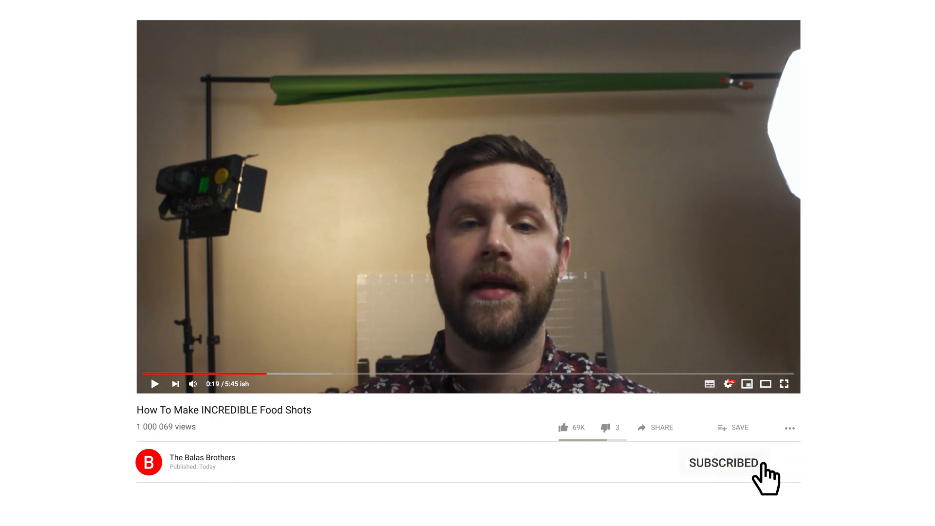
pyautogui.click(724, 463)
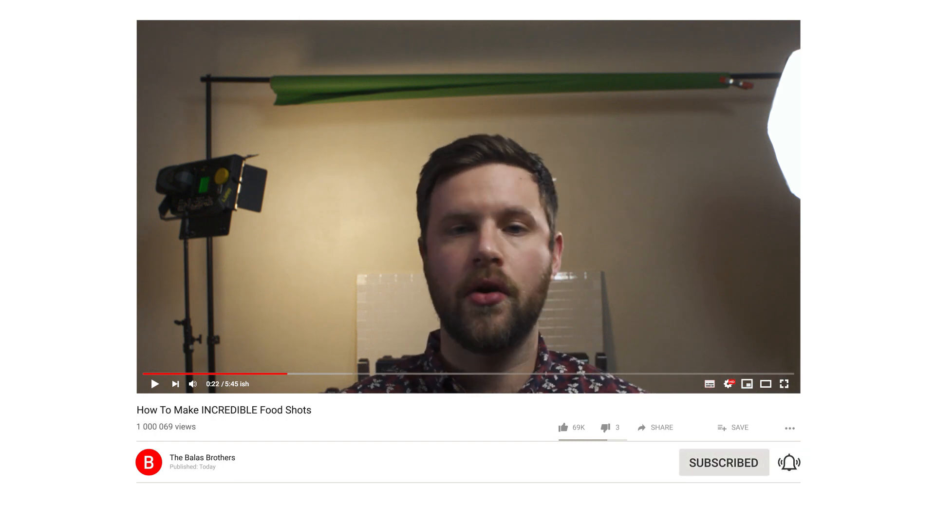